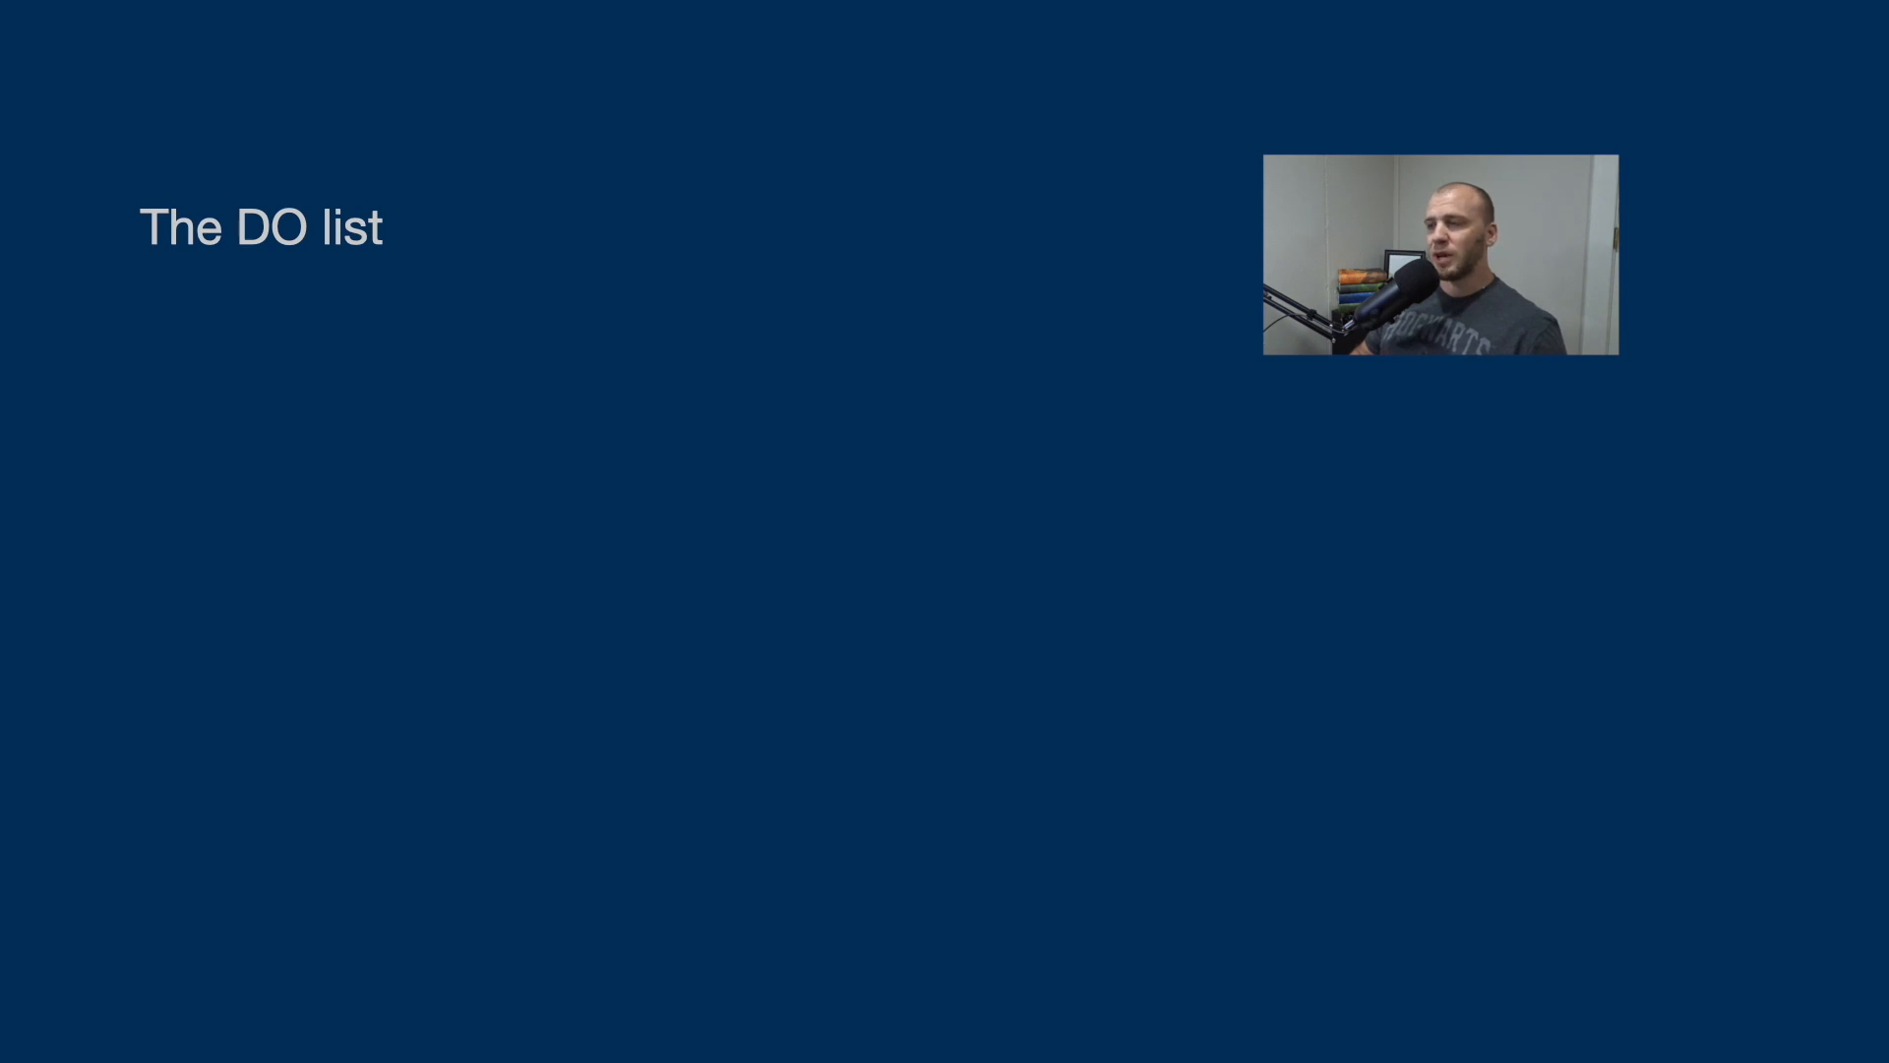
key("right")
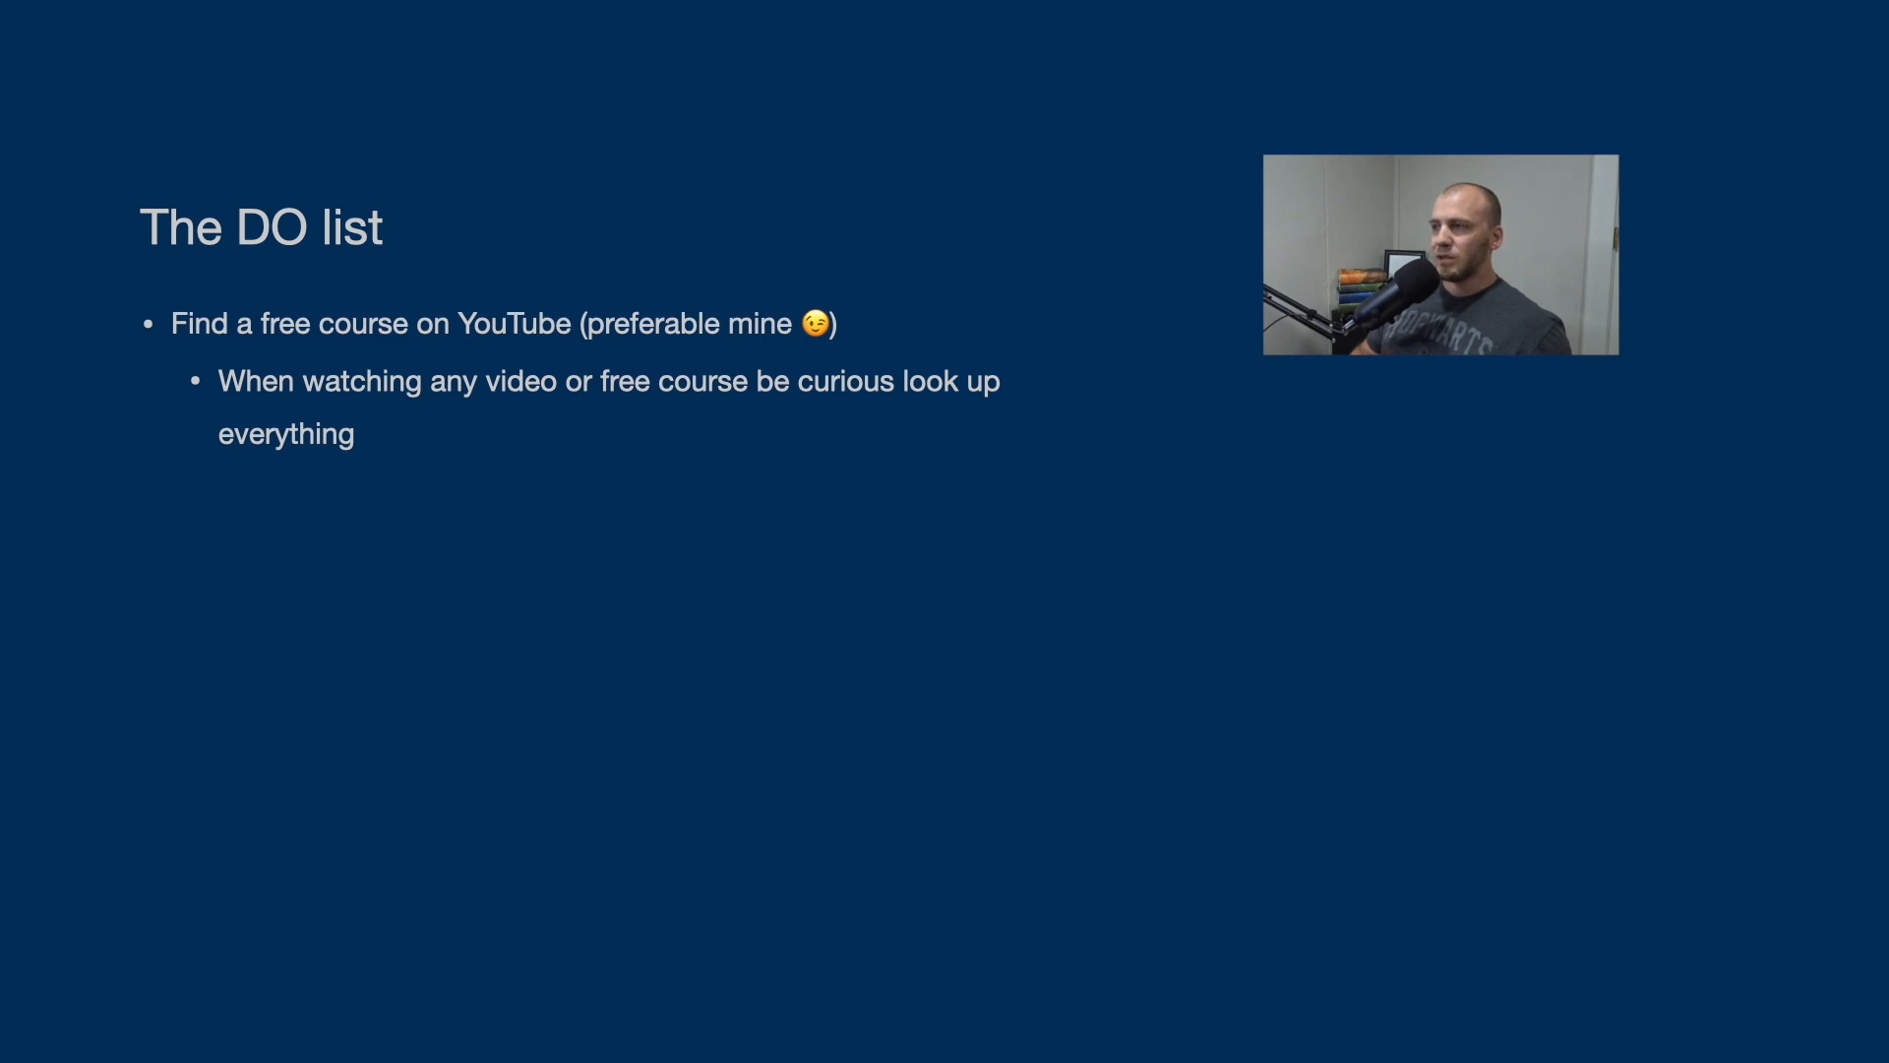